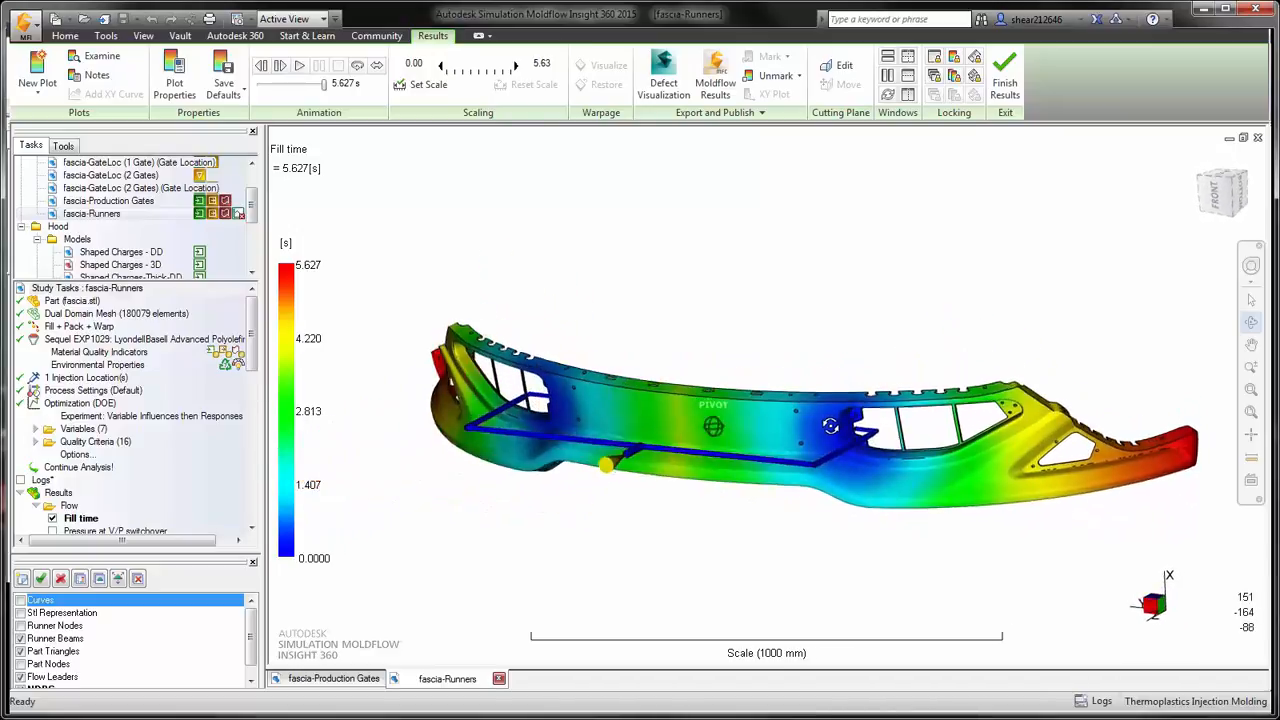
Orbit and zoom around the fascia to examine sink mark streaks near ribs and runners
left_click_drag(830, 425, 595, 375)
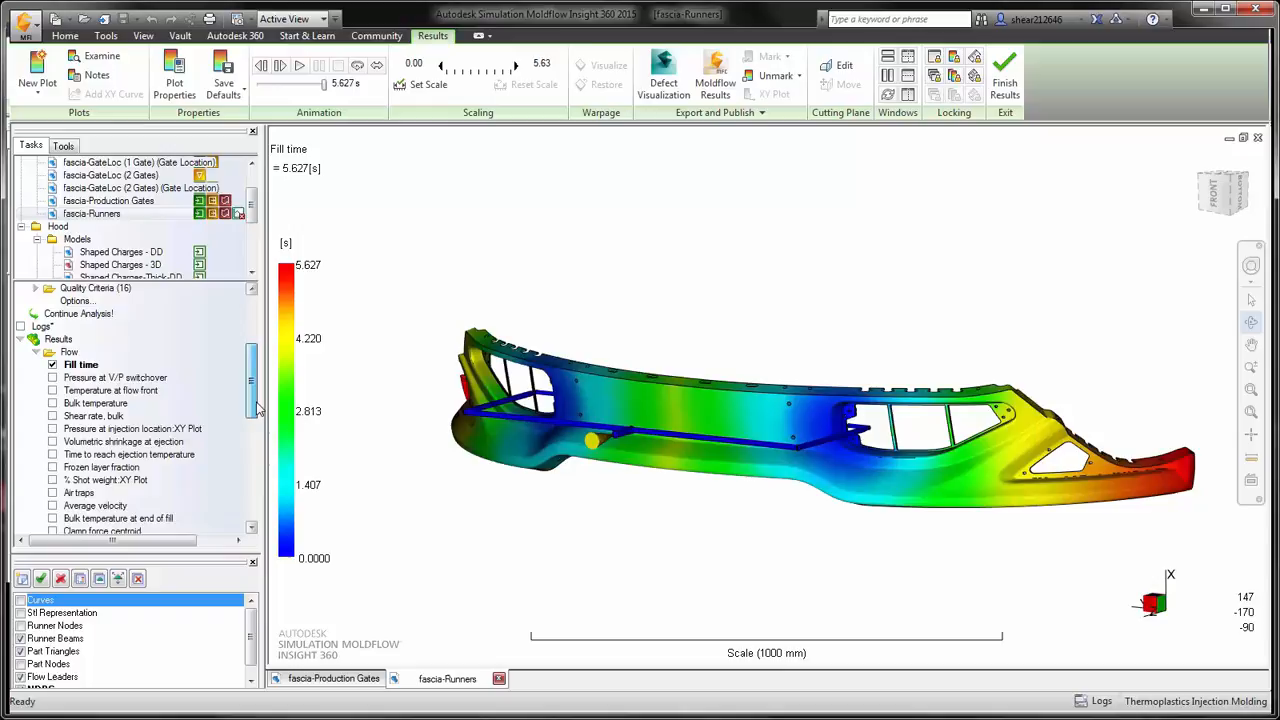
scroll("down", 3)
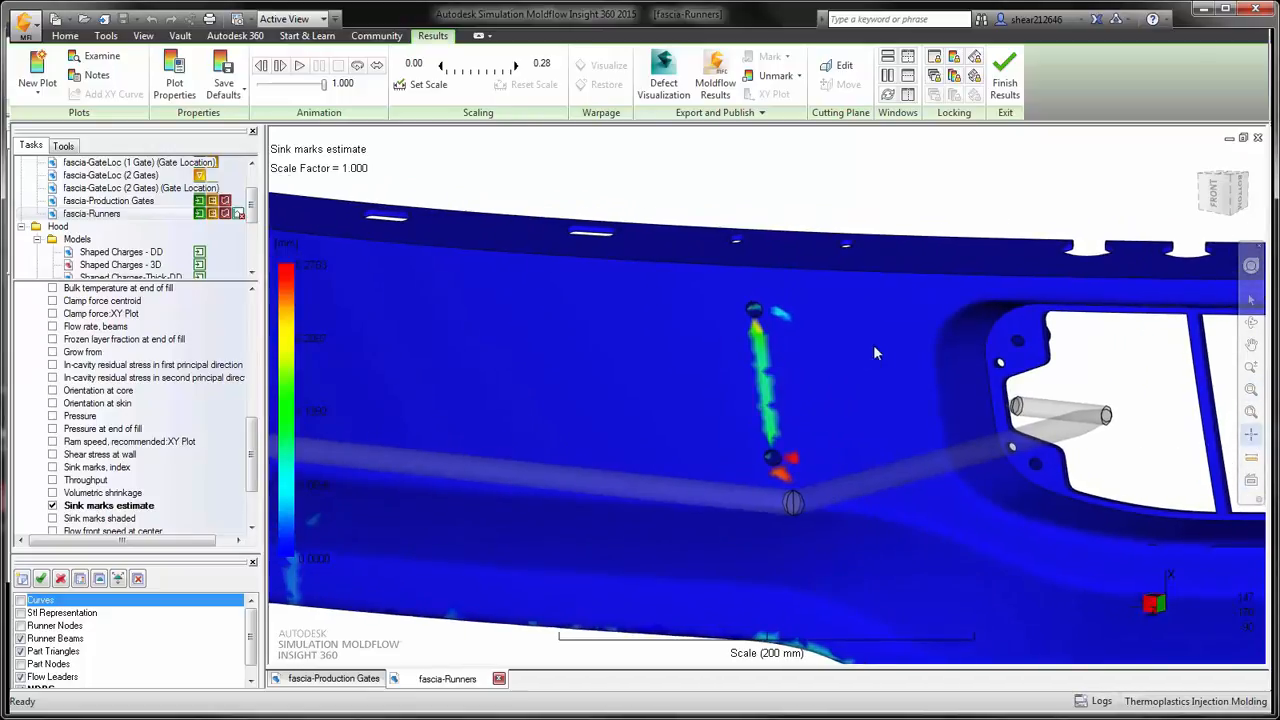
left_click_drag(875, 353, 428, 339)
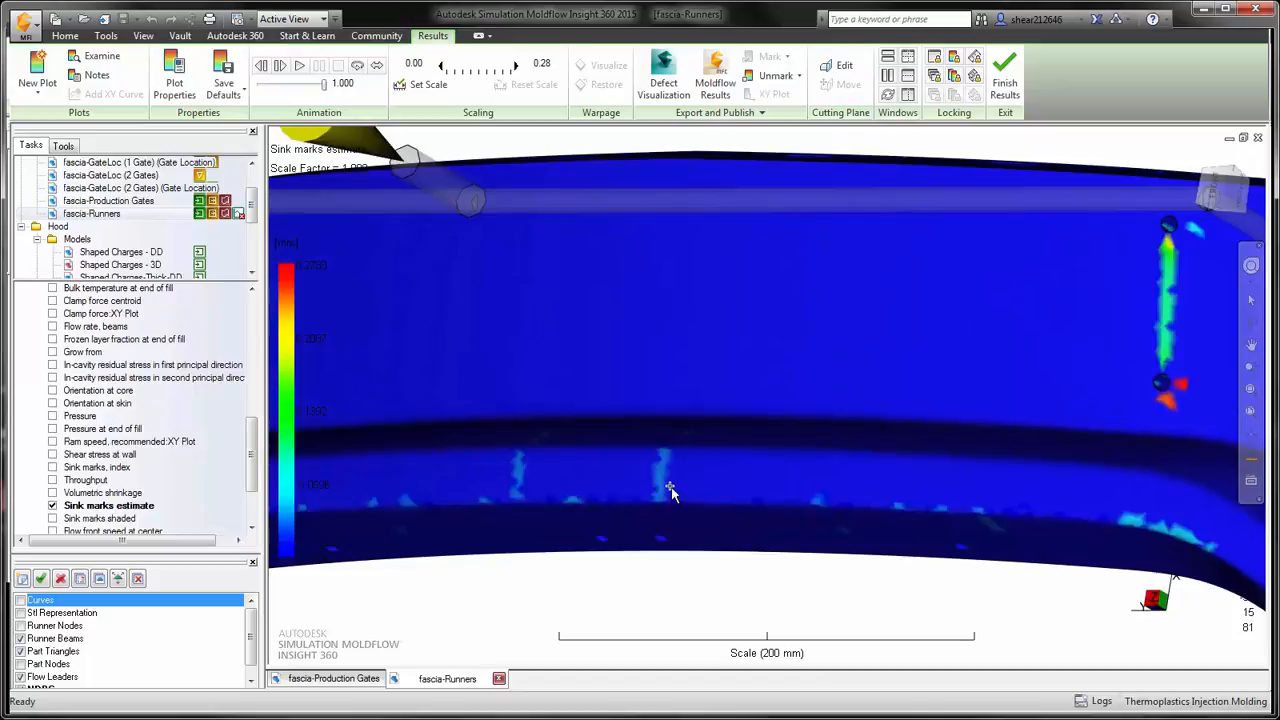
left_click(671, 489)
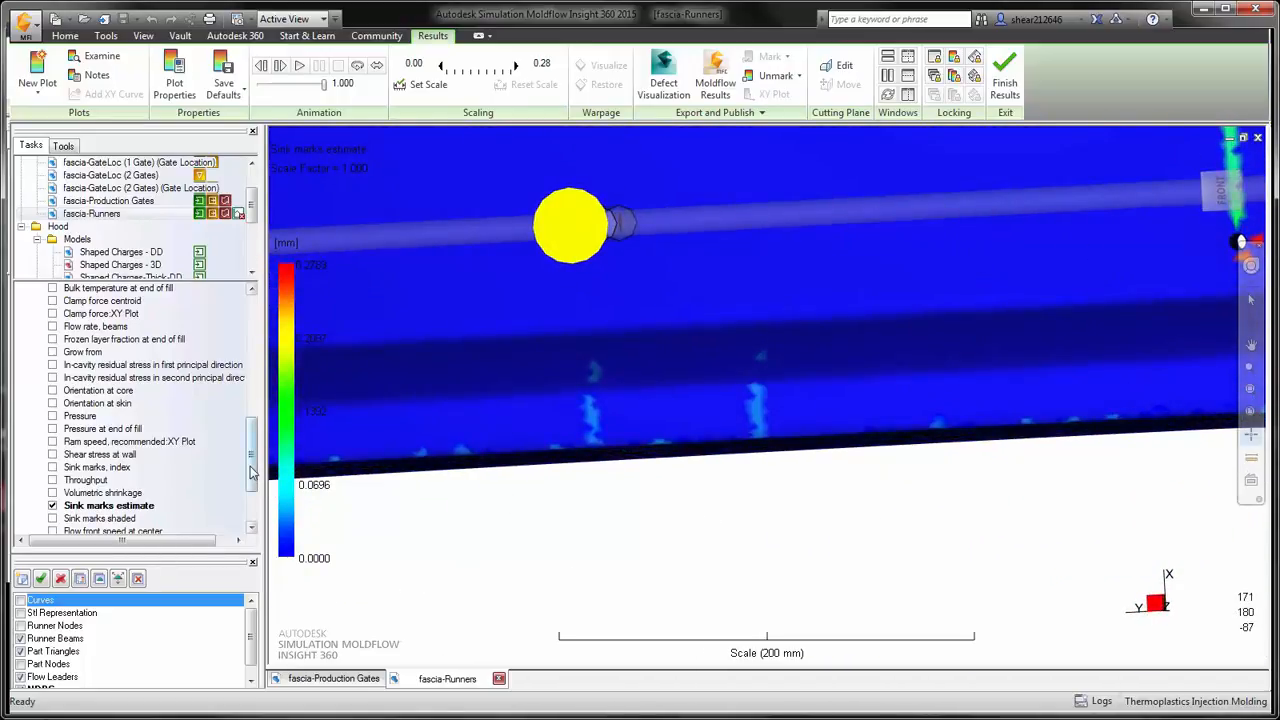
scroll("down", 3)
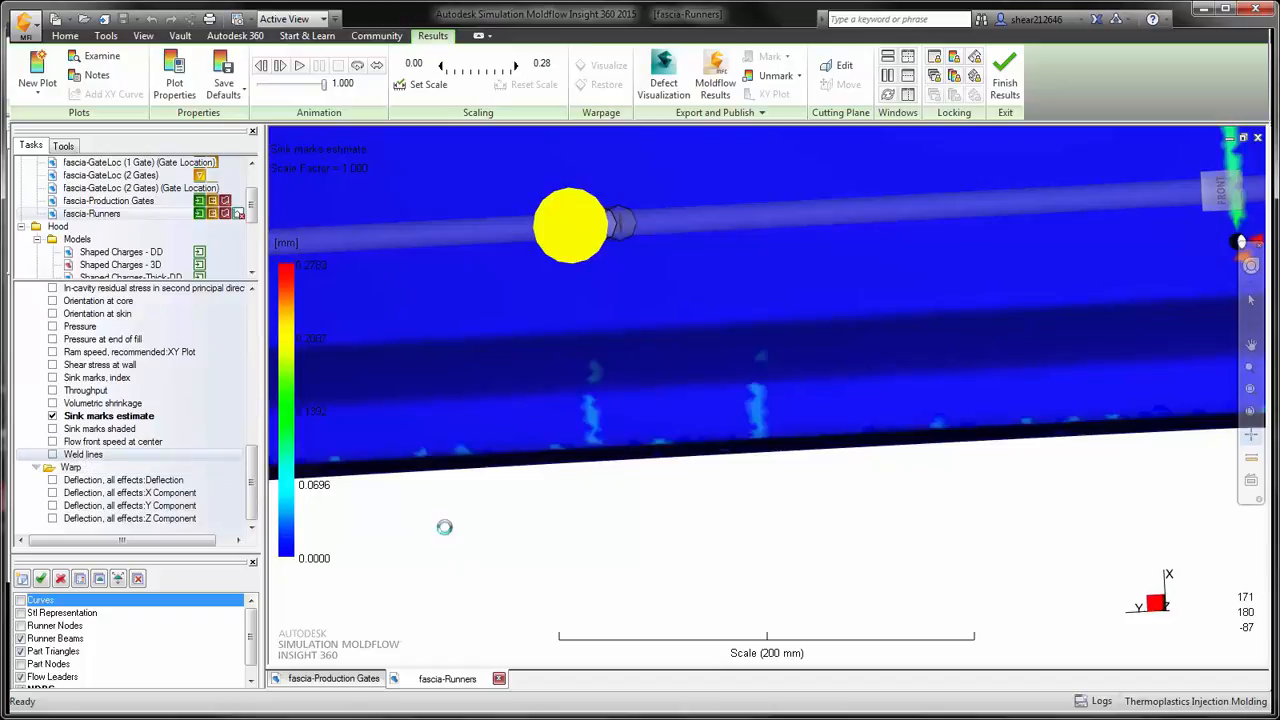
Display the weld lines result and orbit the fascia back to the front view
left_click(87, 453)
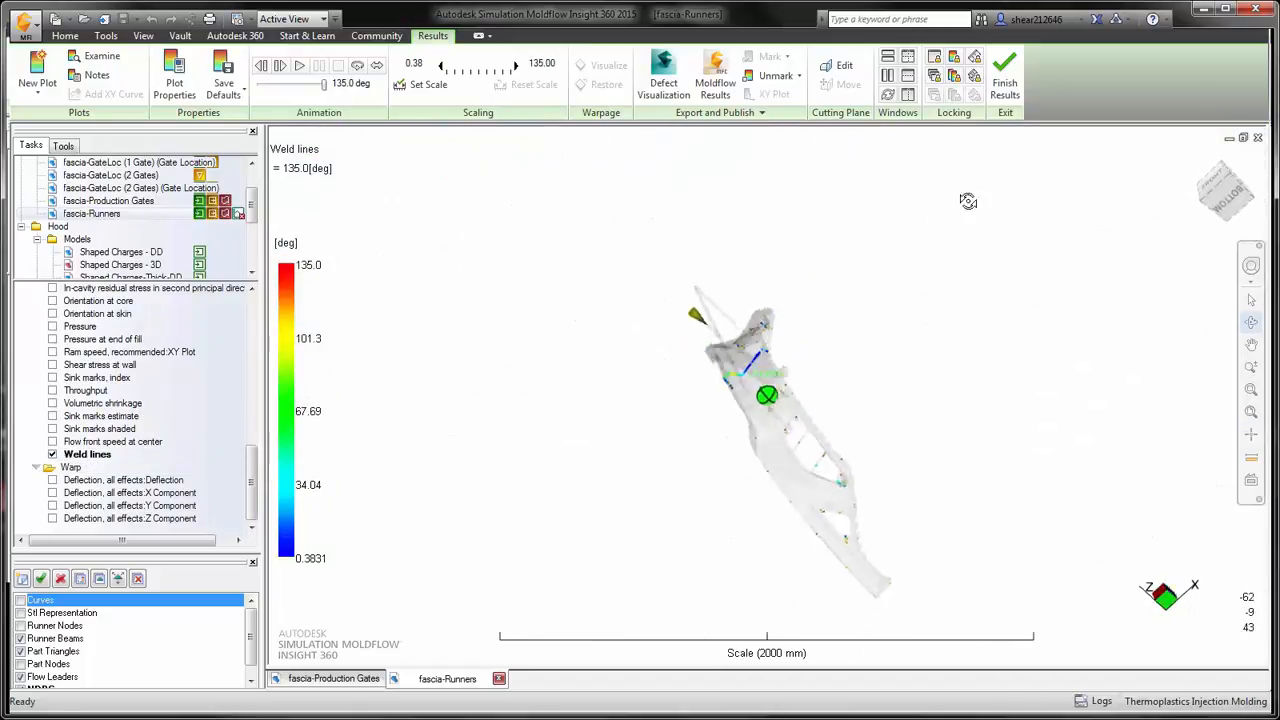
left_click_drag(968, 200, 990, 338)
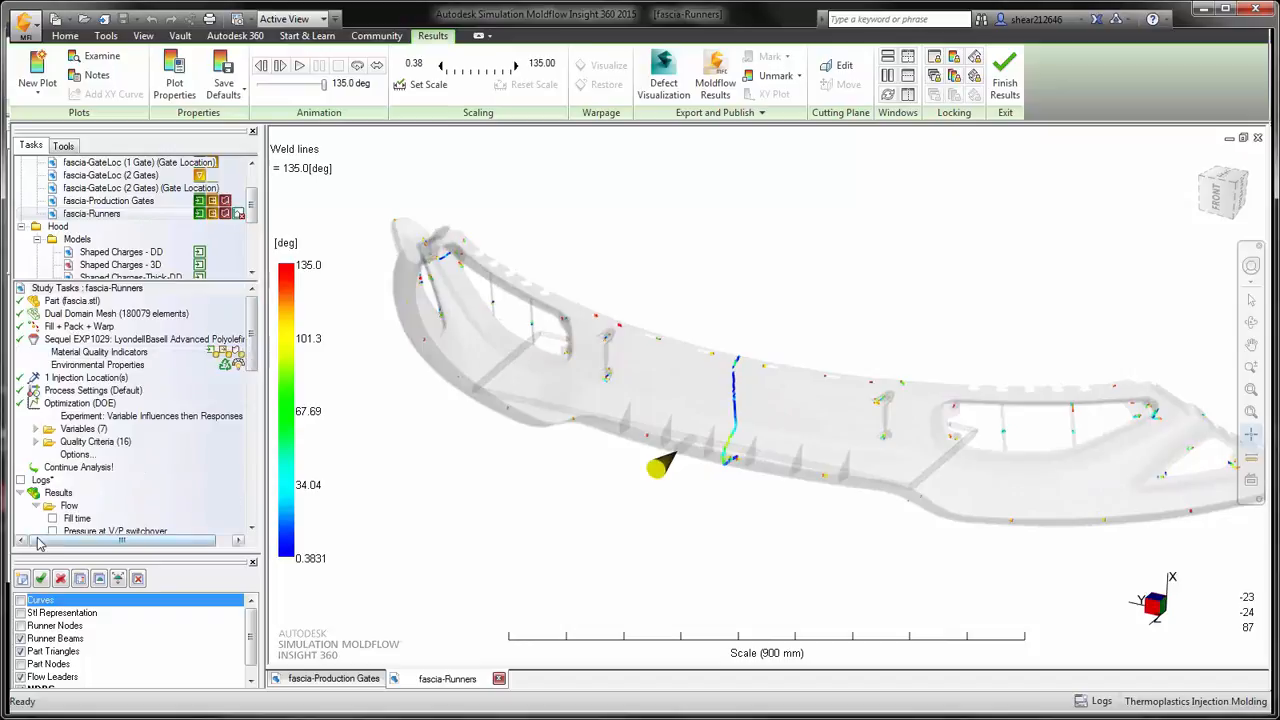
Re-display fill time and check Weld lines to overlay their traces on it
left_click(52, 518)
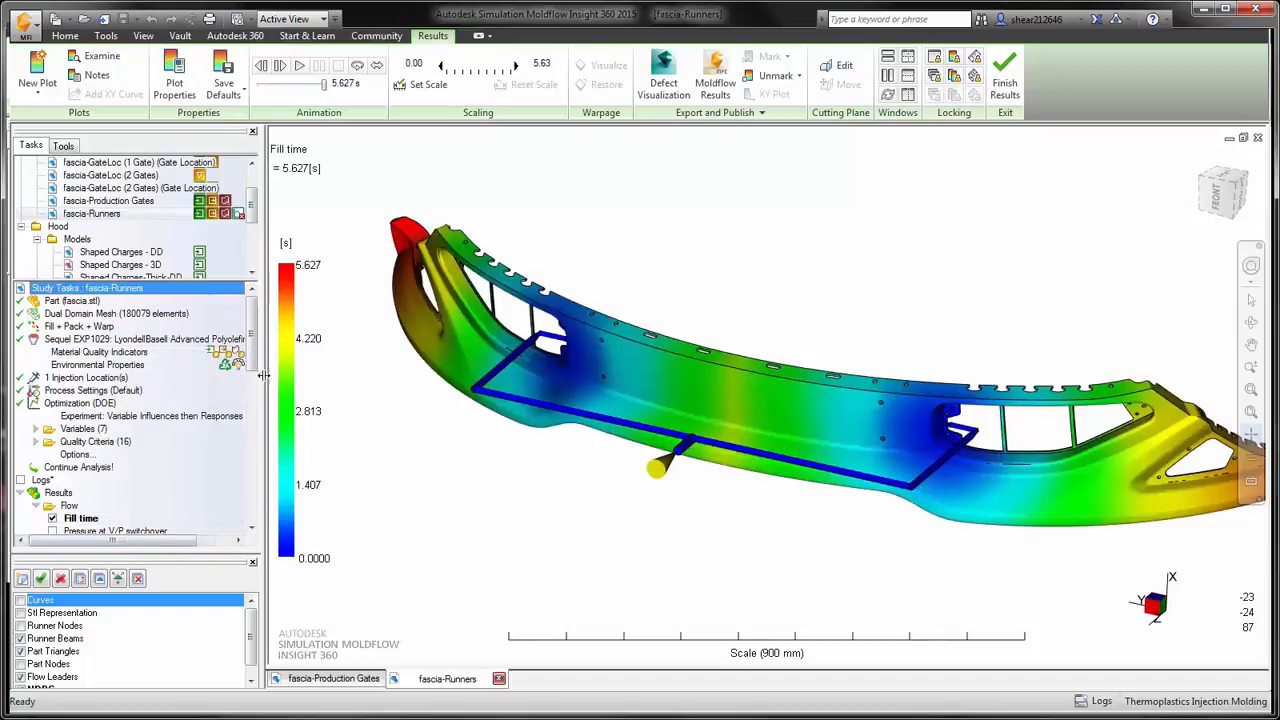
scroll("down", 3)
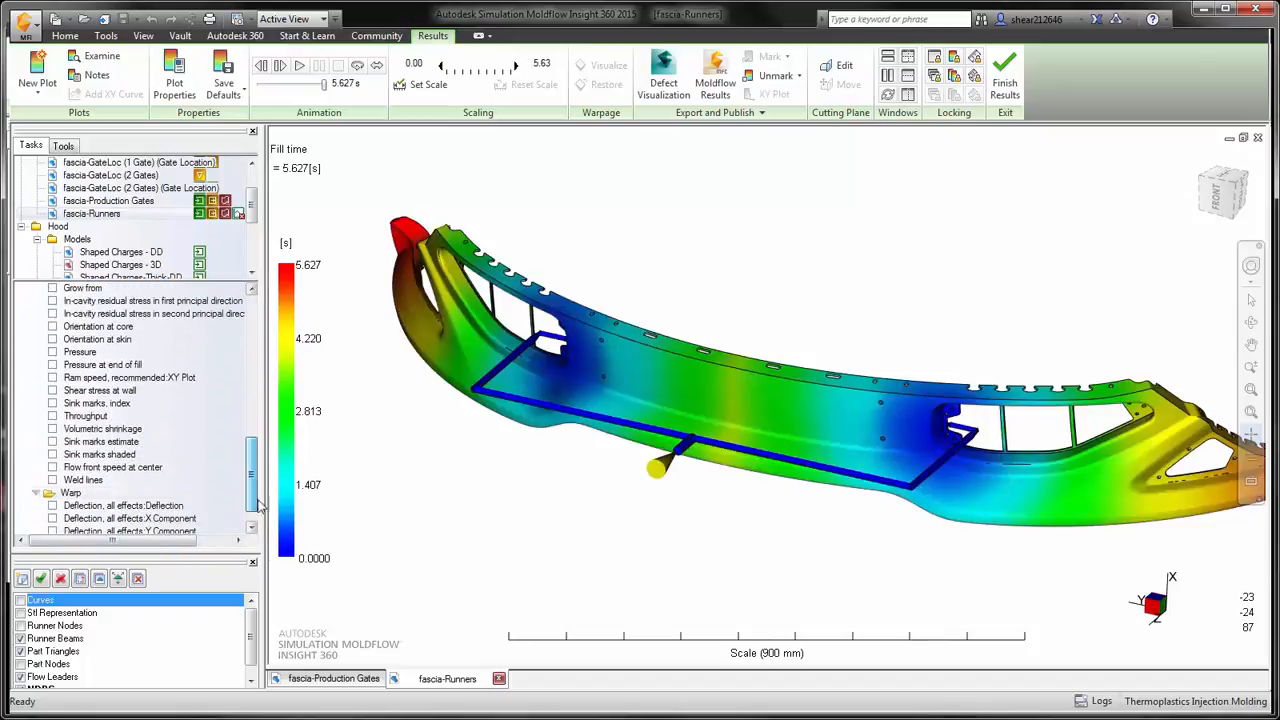
left_click(52, 479)
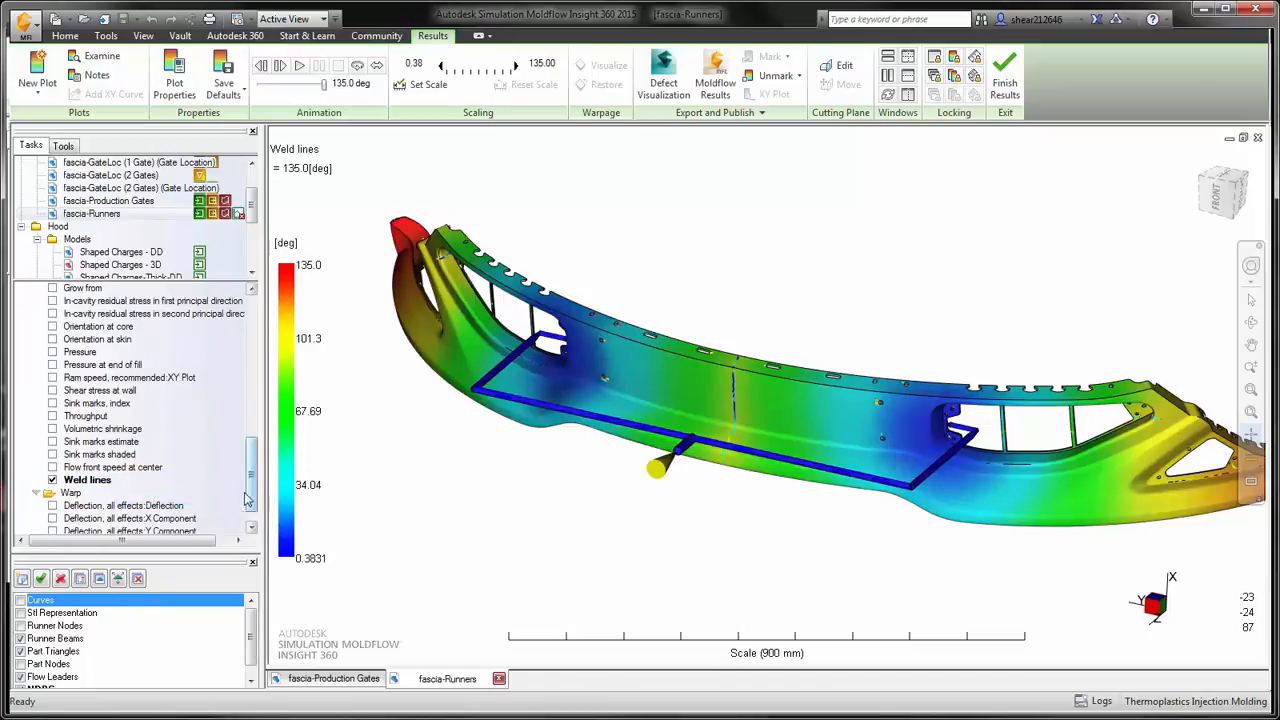